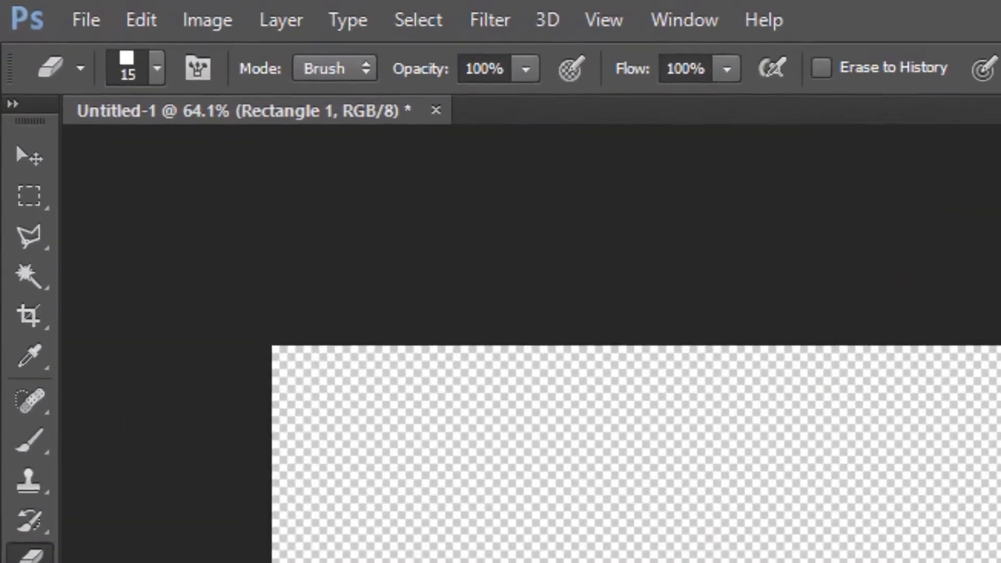
# Create a new transparent document 50 × 50 pixels at 300 ppi via File > New.
pyautogui.click(86, 18)
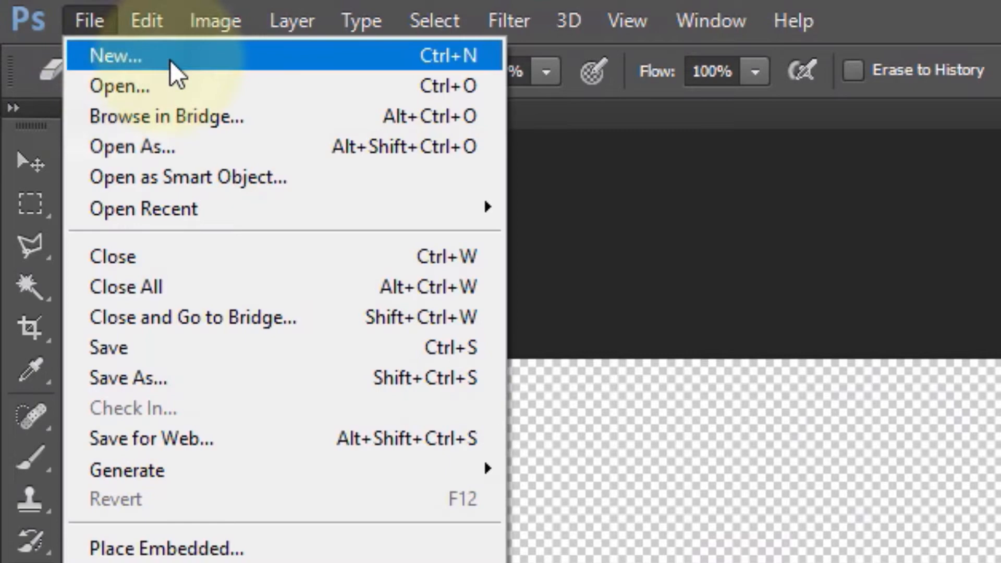
pyautogui.click(115, 56)
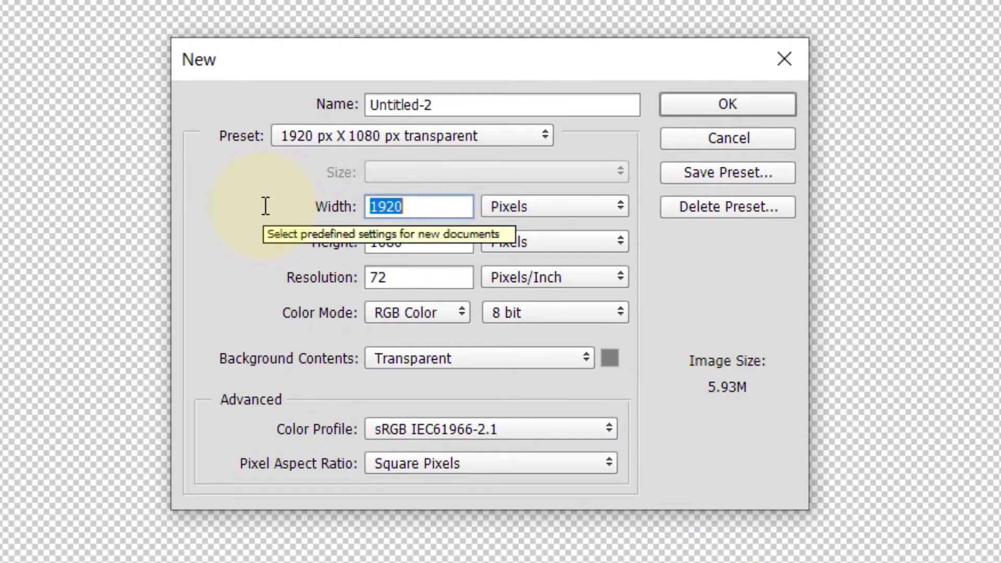
pyautogui.write('50')
pyautogui.click(419, 277)
pyautogui.write('300')
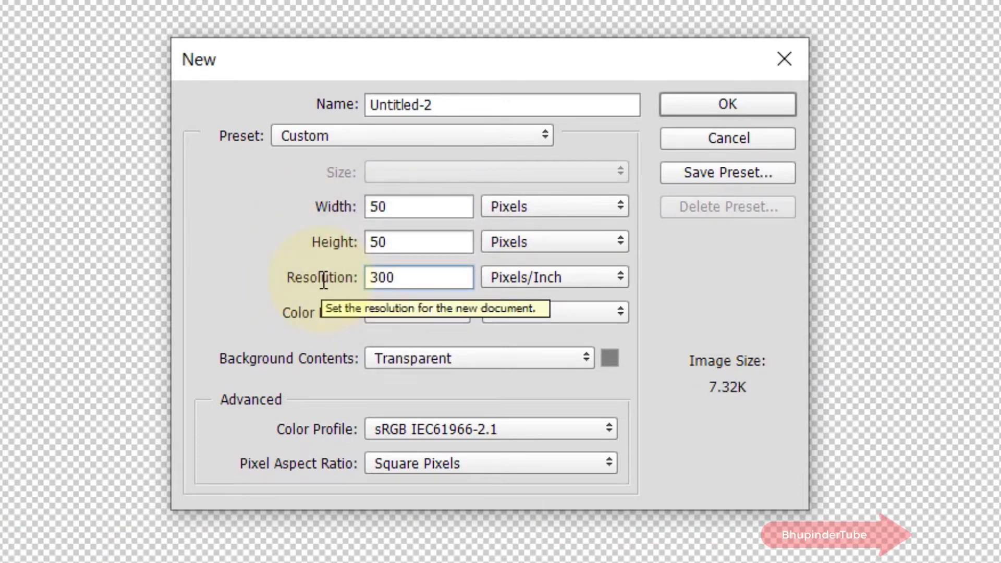
pyautogui.moveTo(761, 319)
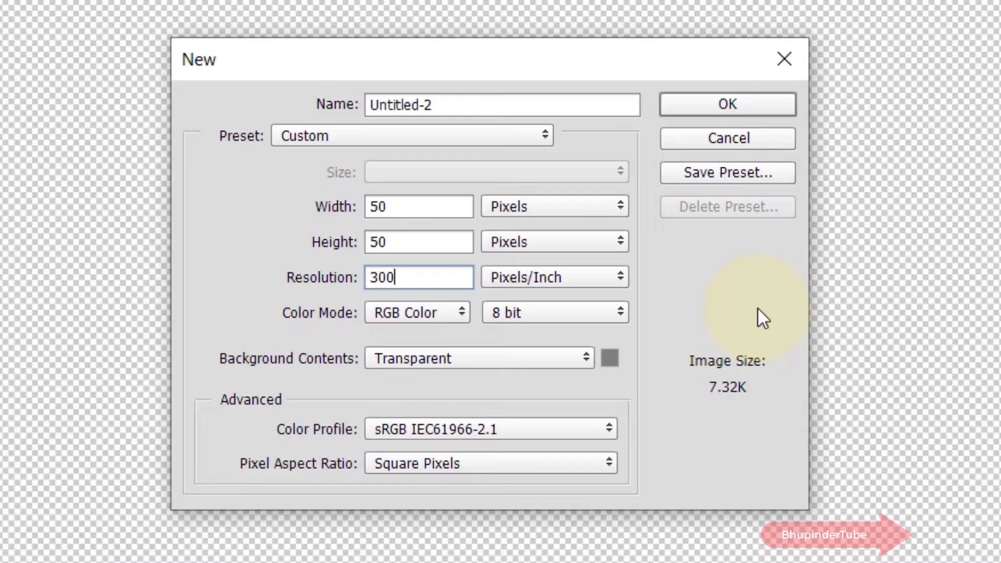
pyautogui.click(727, 105)
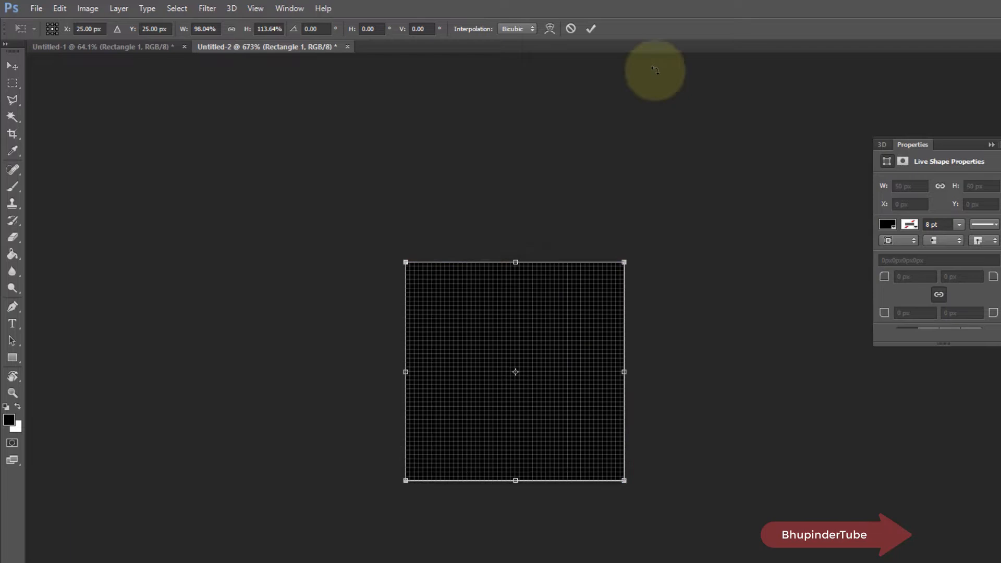
# Commit the black square filling the canvas and head to the Edit menu.
pyautogui.click(590, 30)
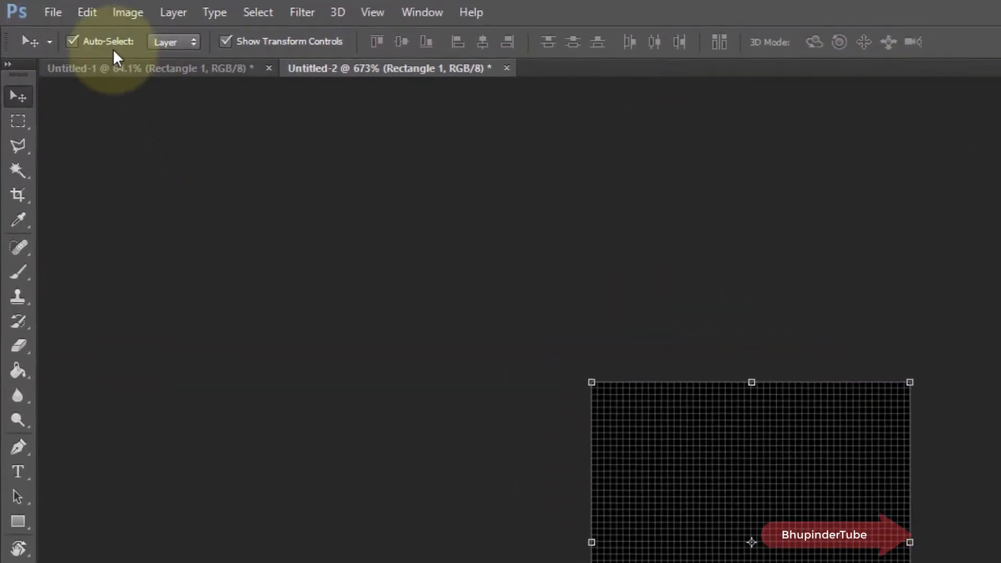
pyautogui.click(86, 11)
pyautogui.write('squ')
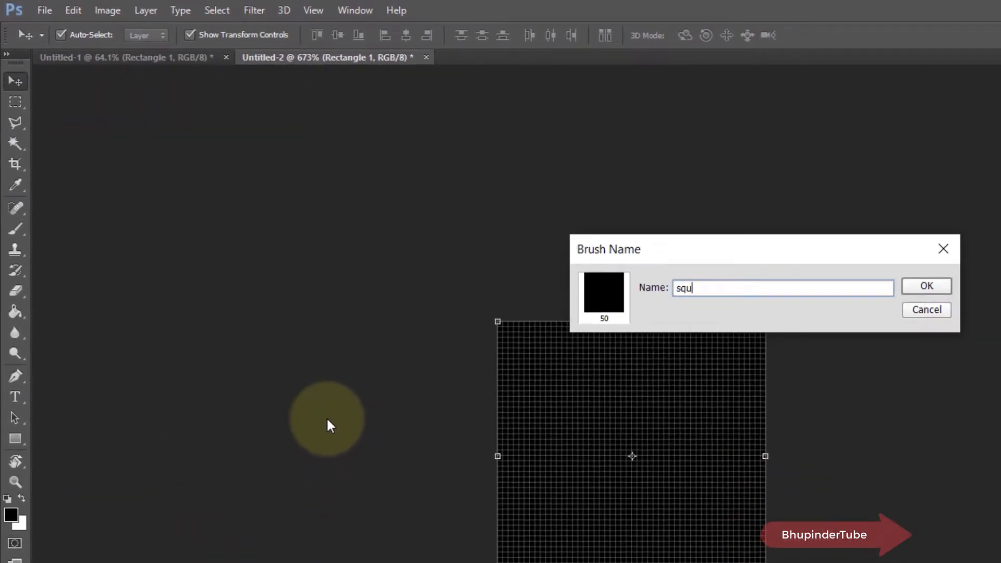
# Name the new brush preset 'square' and confirm it.
pyautogui.write('are')
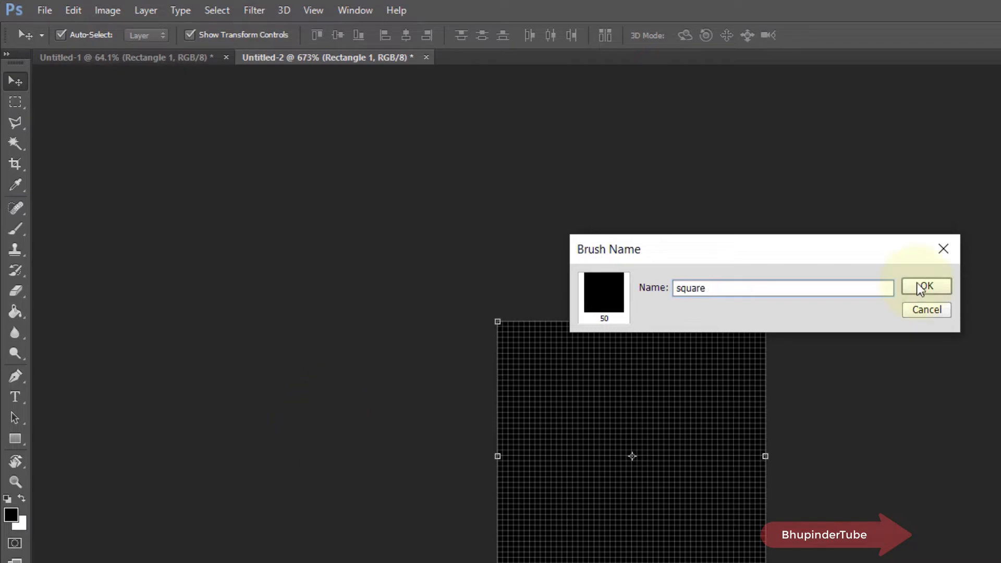
pyautogui.click(925, 286)
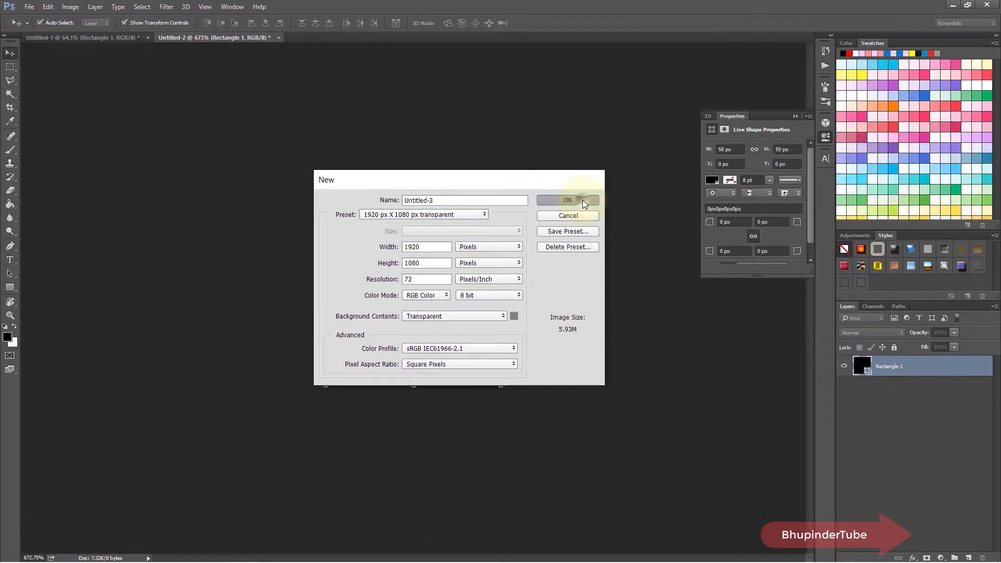
# Create the 1920 × 1080 transparent canvas and pick the square brush preset.
pyautogui.click(568, 200)
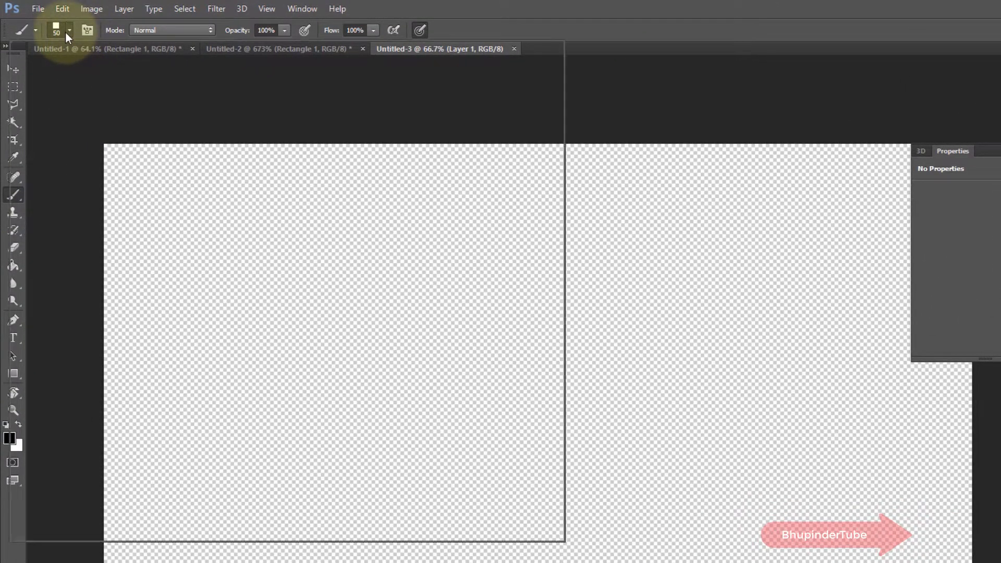
pyautogui.click(67, 30)
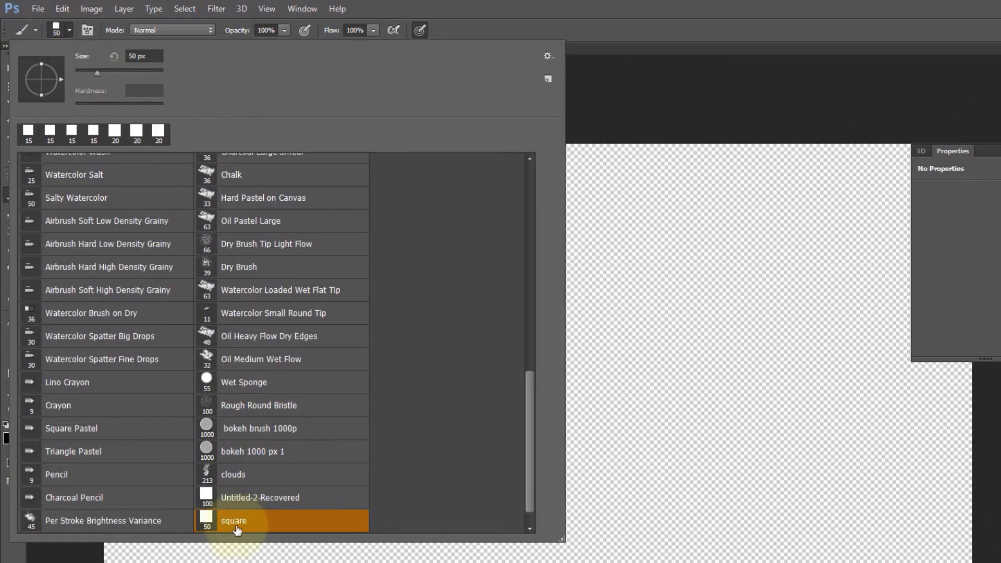
pyautogui.moveTo(563, 22)
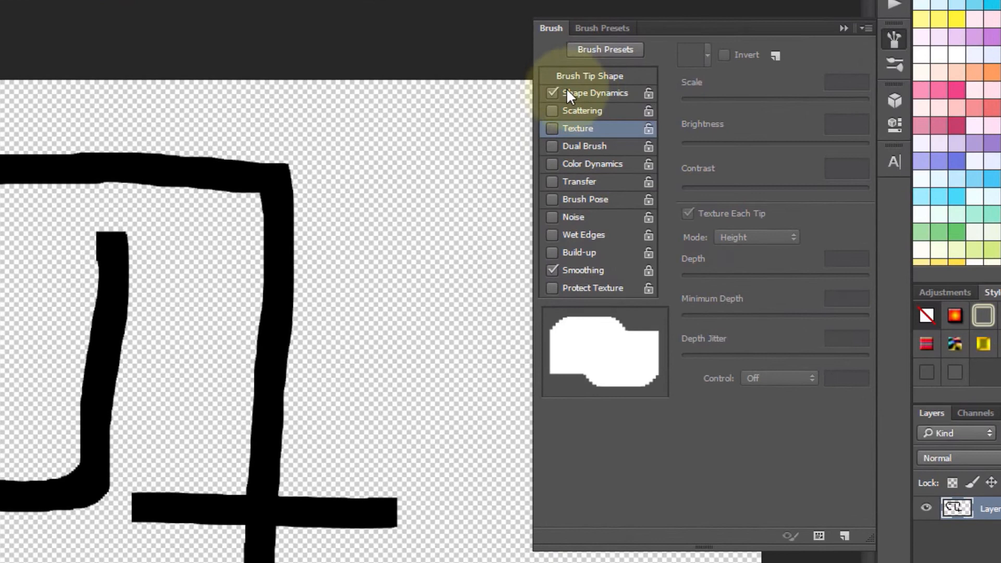
# Disable Shape Dynamics for the square brush and enable Texture in Linear Height mode.
pyautogui.click(552, 93)
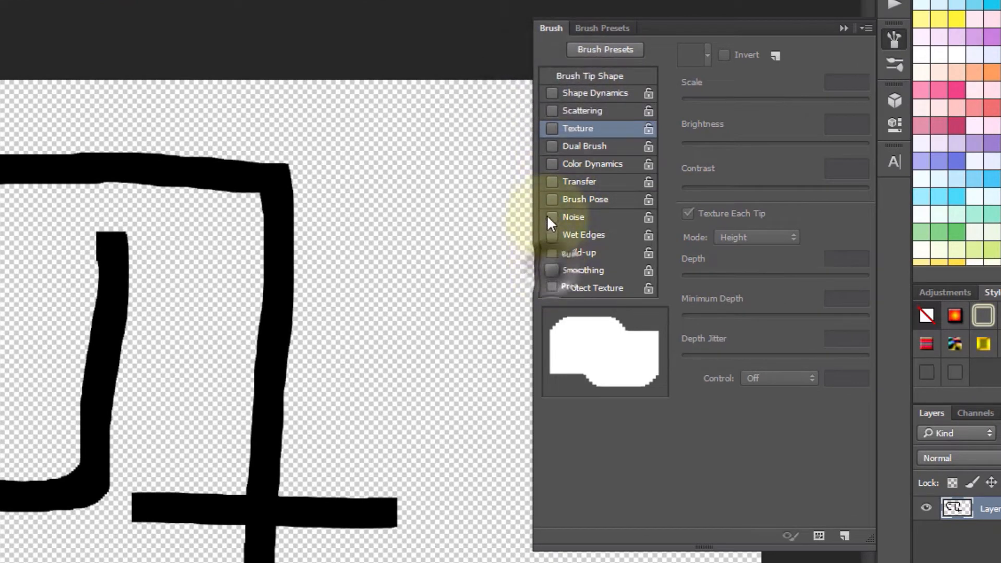
pyautogui.click(552, 129)
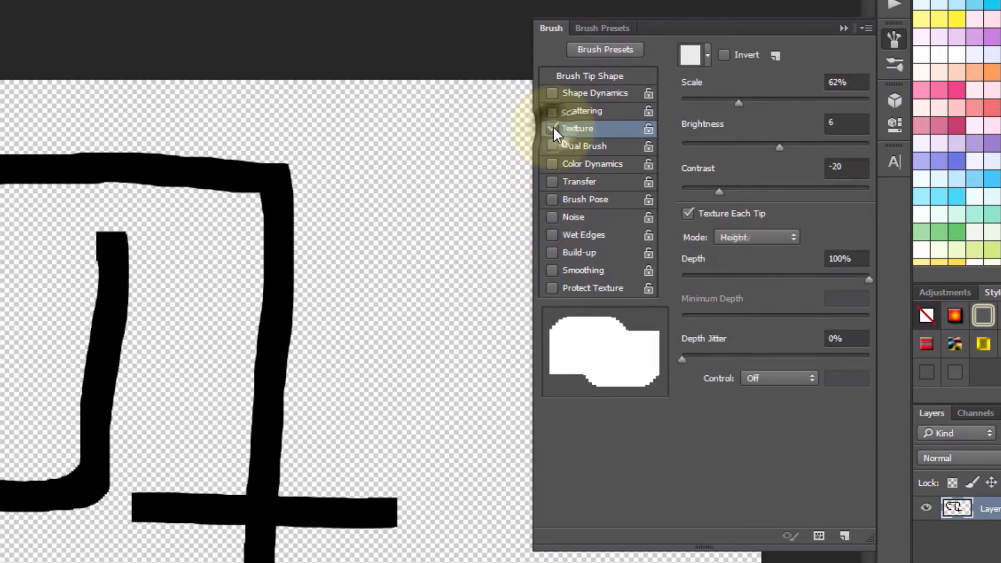
pyautogui.click(757, 236)
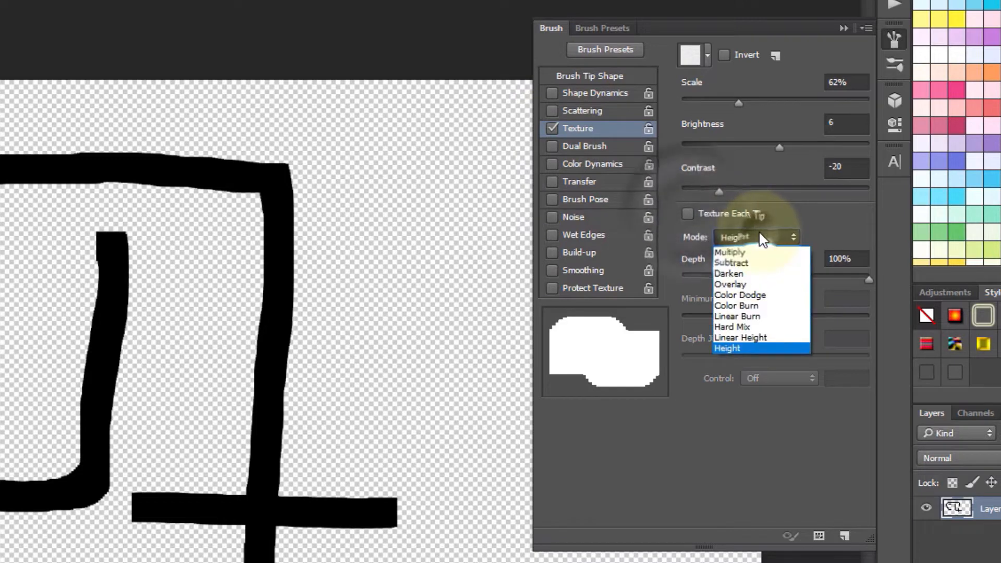
pyautogui.click(741, 337)
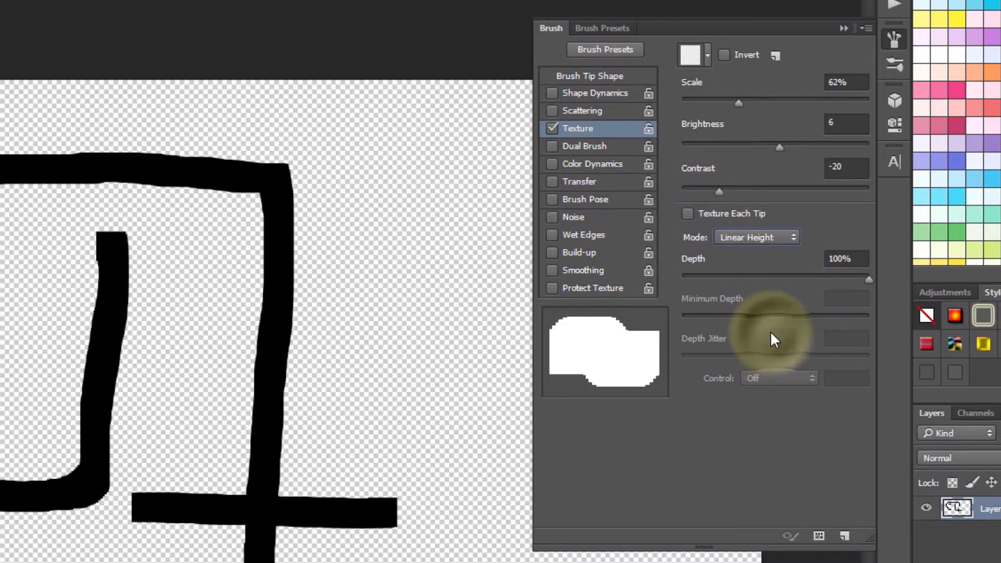
pyautogui.click(692, 55)
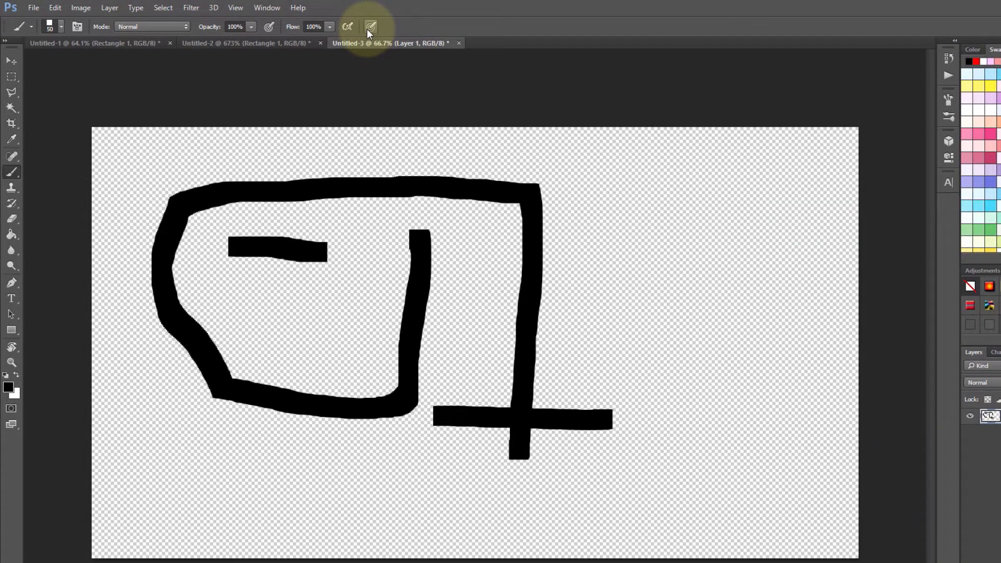
# Save the tweaked brush as a new preset named 'square 1'.
pyautogui.click(371, 26)
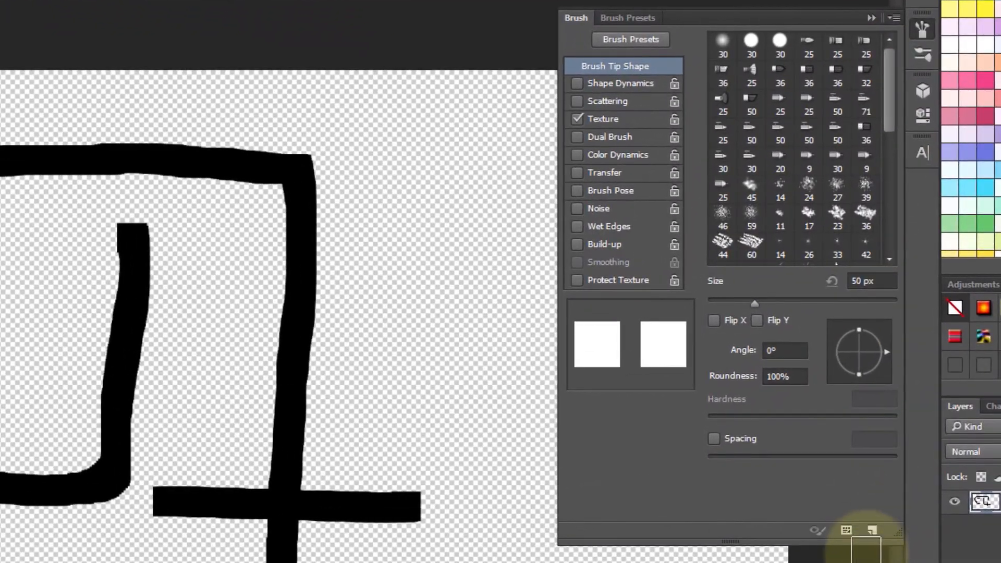
pyautogui.moveTo(872, 530)
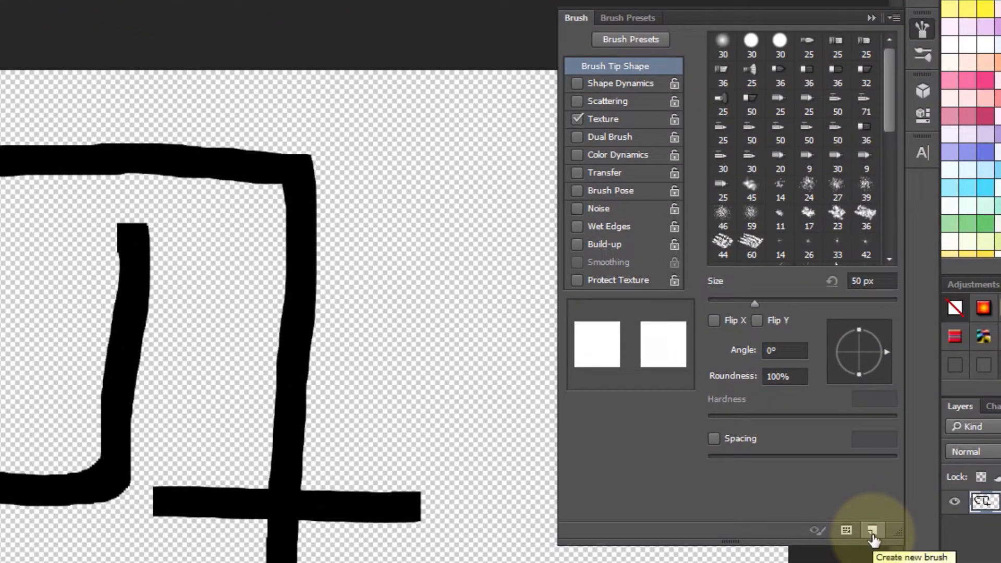
pyautogui.moveTo(872, 536)
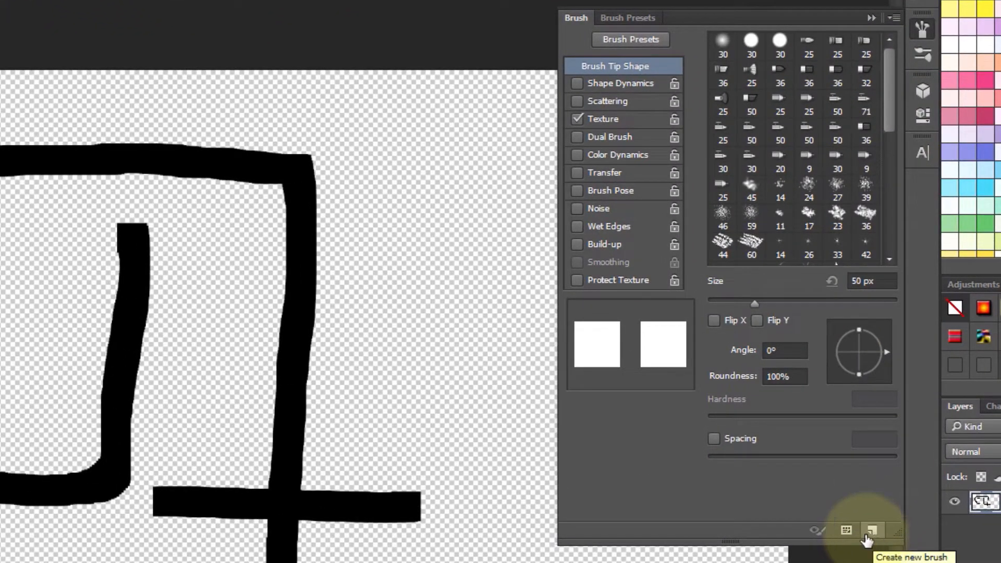
pyautogui.click(872, 530)
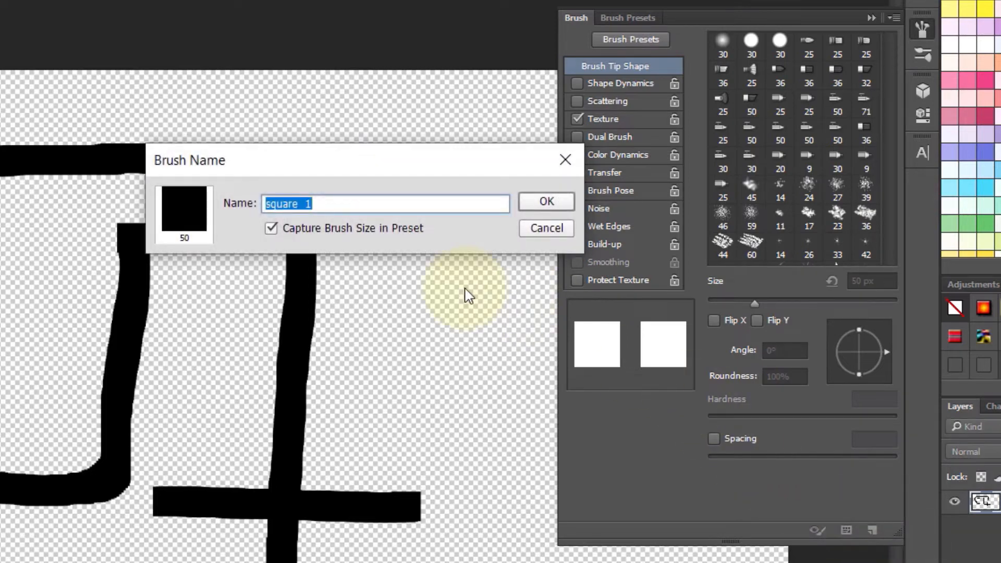
pyautogui.moveTo(562, 213)
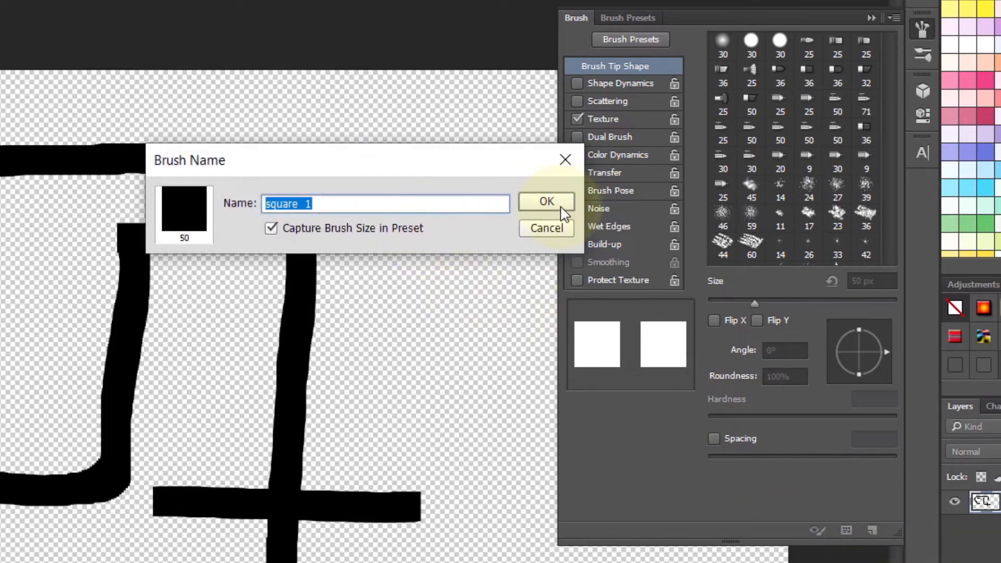
pyautogui.click(546, 202)
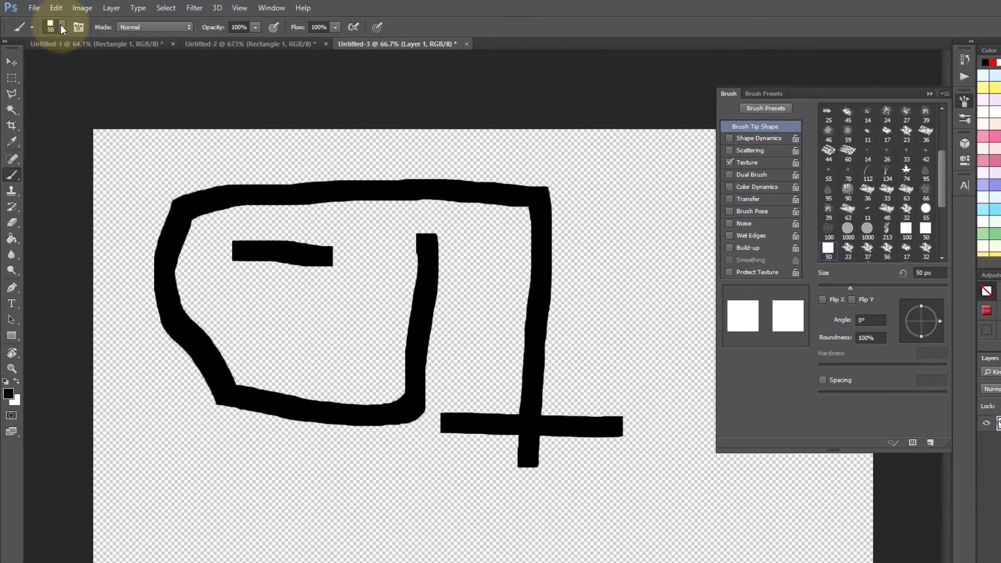
# Paint test strokes with the square 1 preset and return to the Brush panel.
pyautogui.click(64, 27)
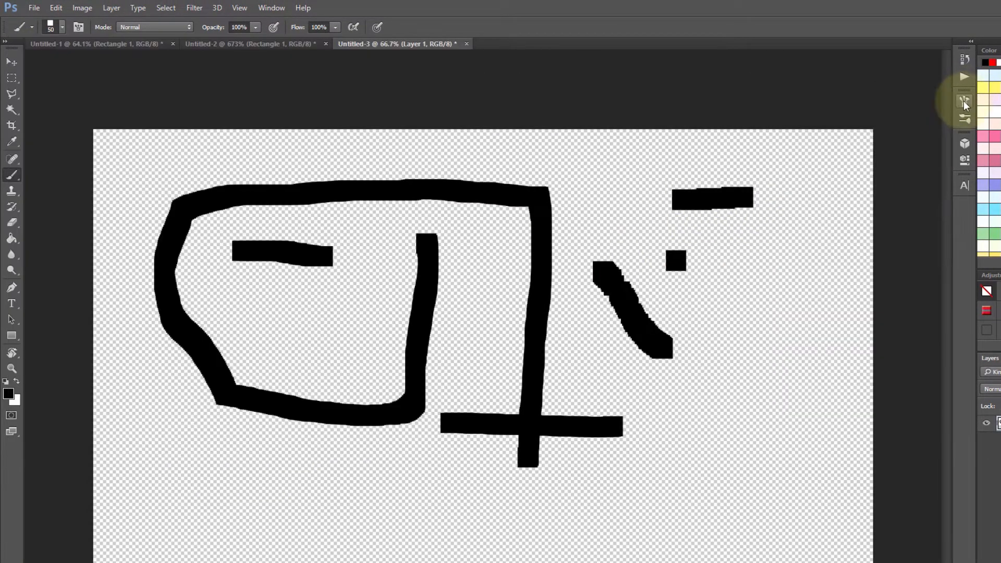
pyautogui.click(965, 101)
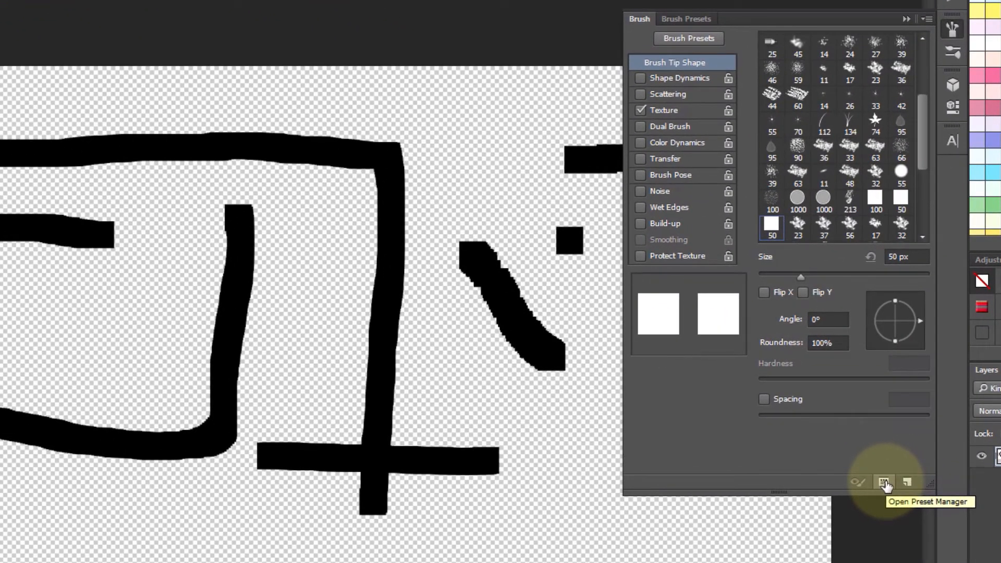
# In the Preset Manager delete the old square brush and select the 100-pixel preset.
pyautogui.click(885, 483)
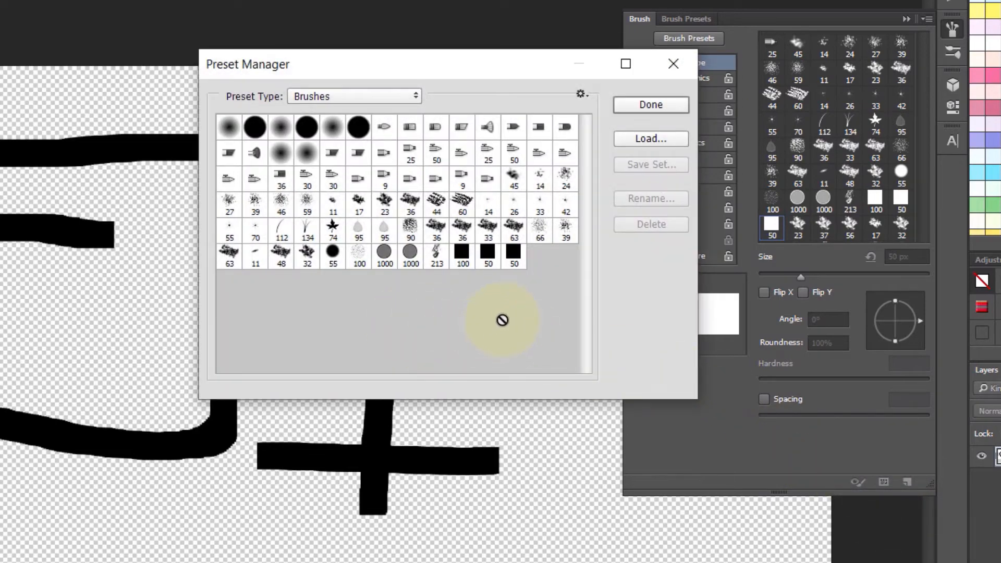
pyautogui.click(487, 252)
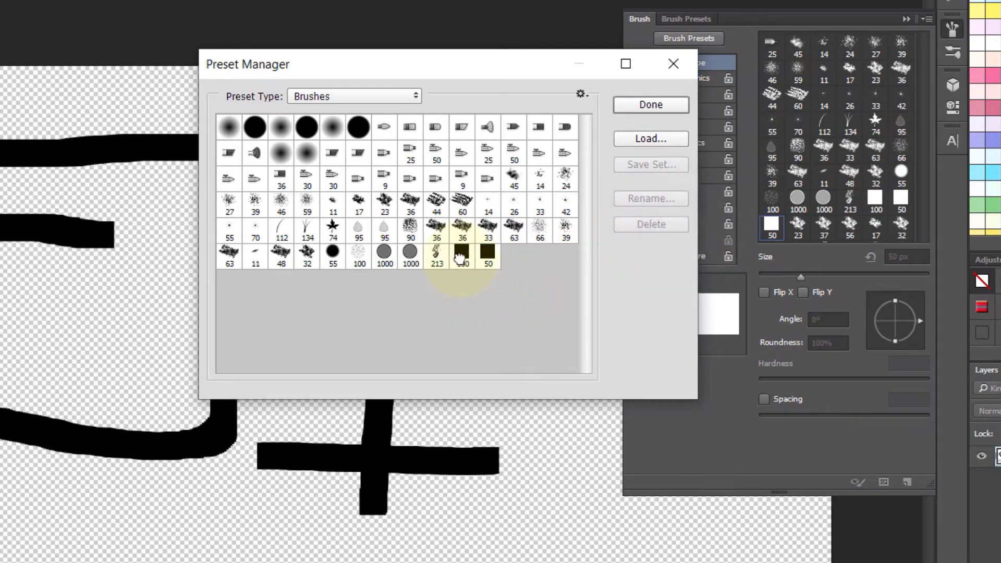
pyautogui.click(462, 251)
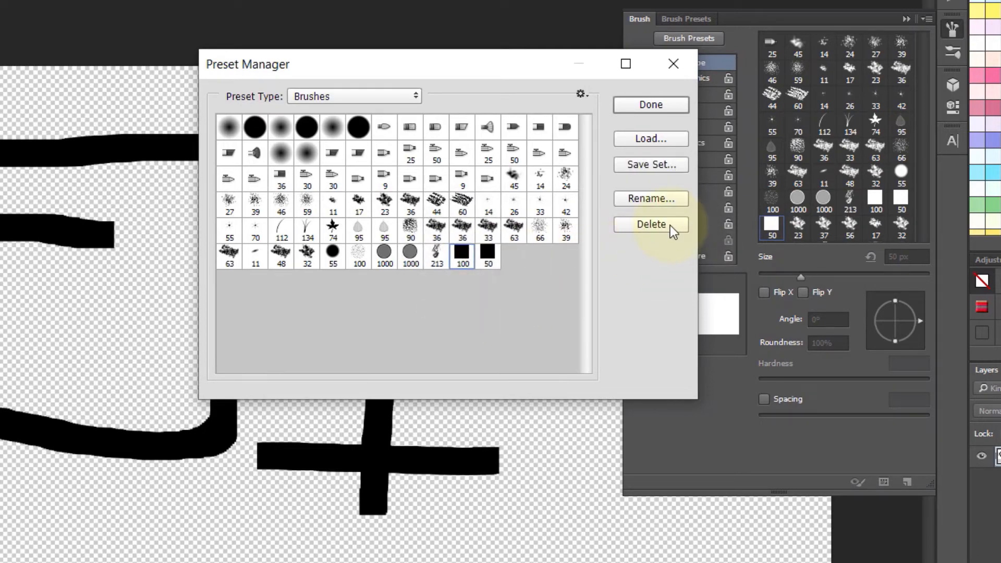